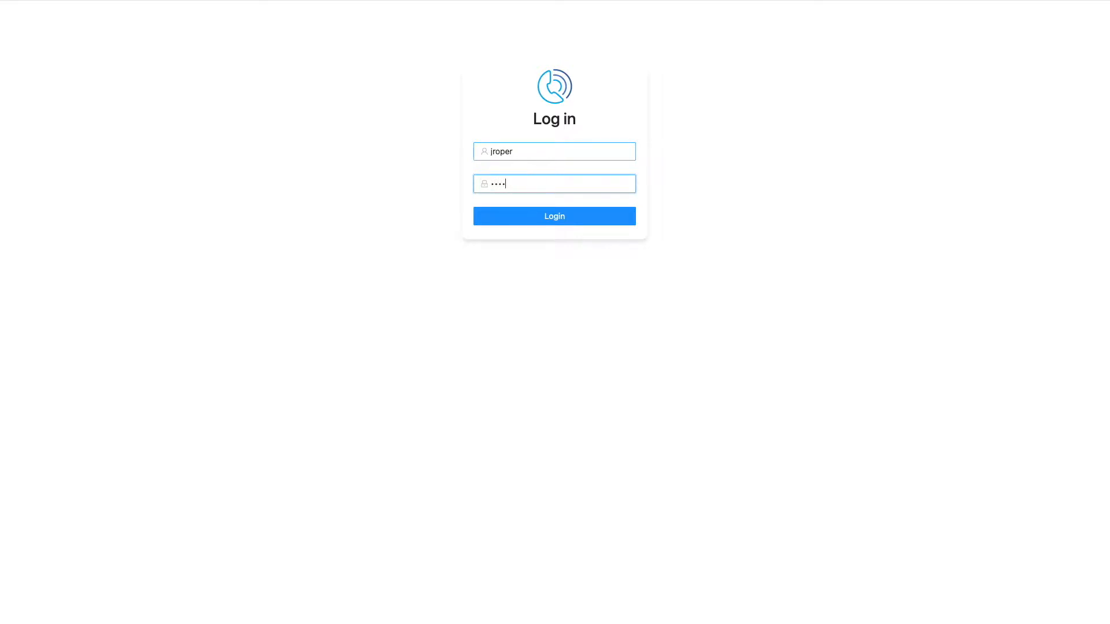
# Step: Log in to the agent portal with the entered username and password
pyautogui.click(553, 216)
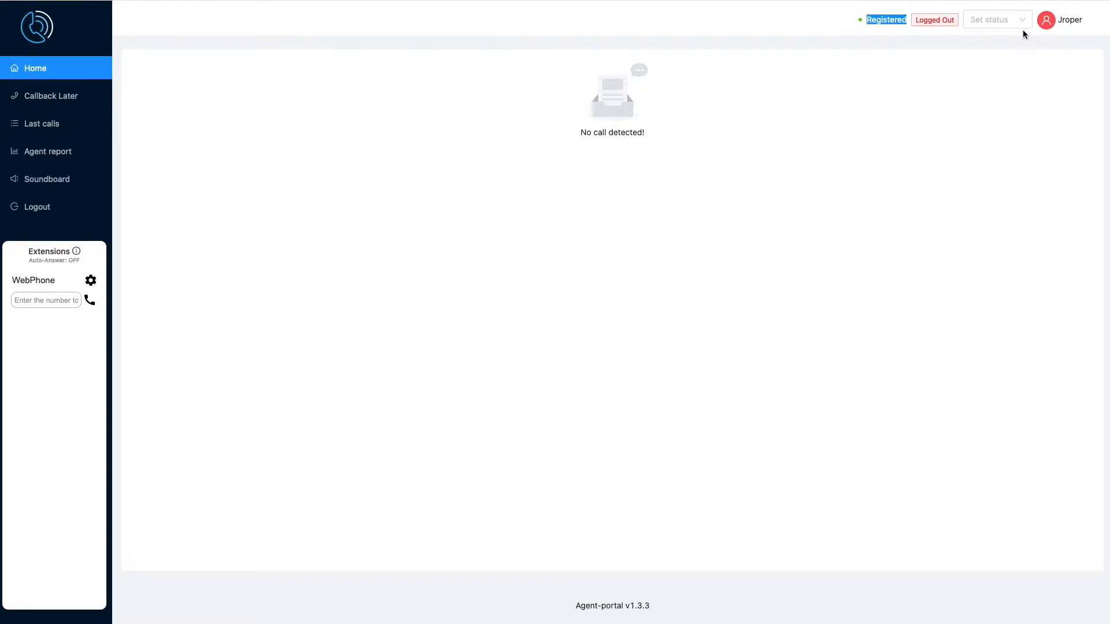
# Step: Place a WebPhone test call to 0001 and hang it up
pyautogui.click(45, 301)
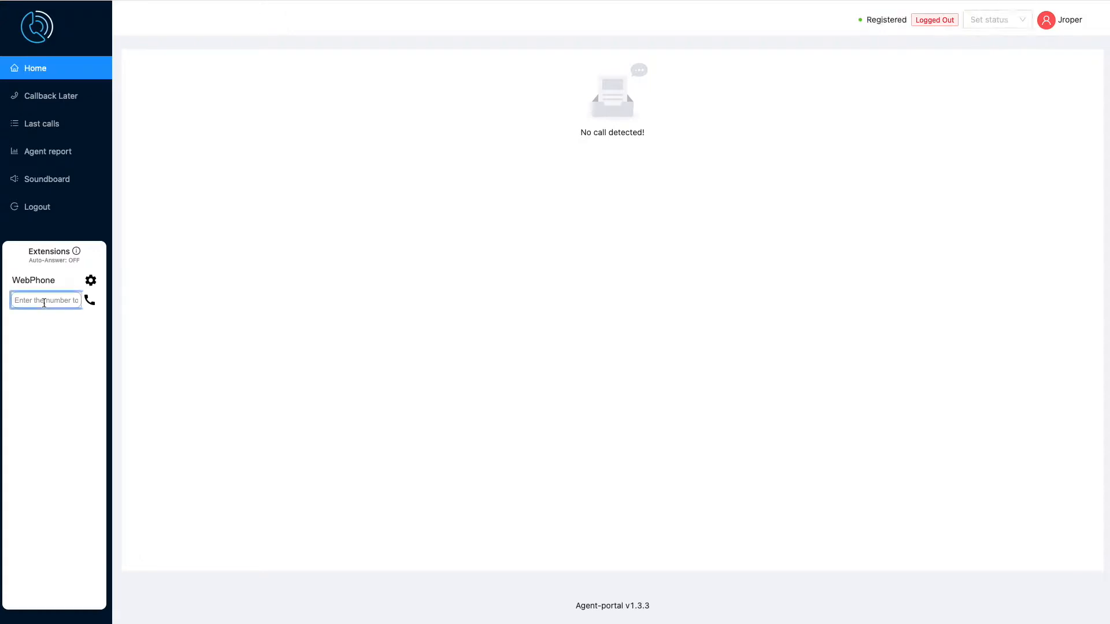
pyautogui.write('000')
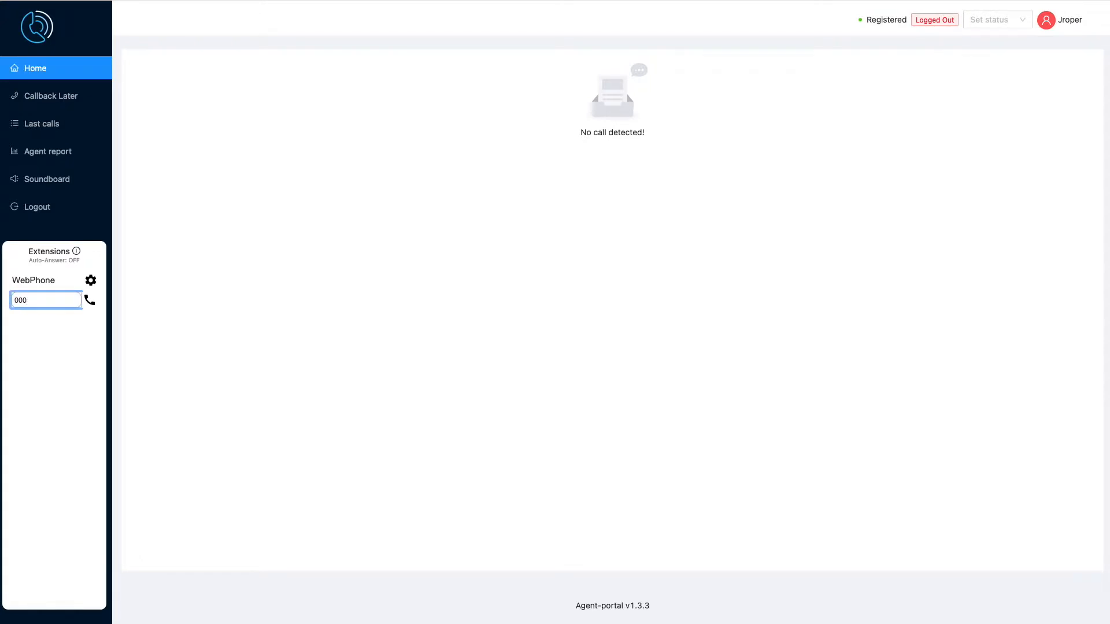
pyautogui.click(89, 299)
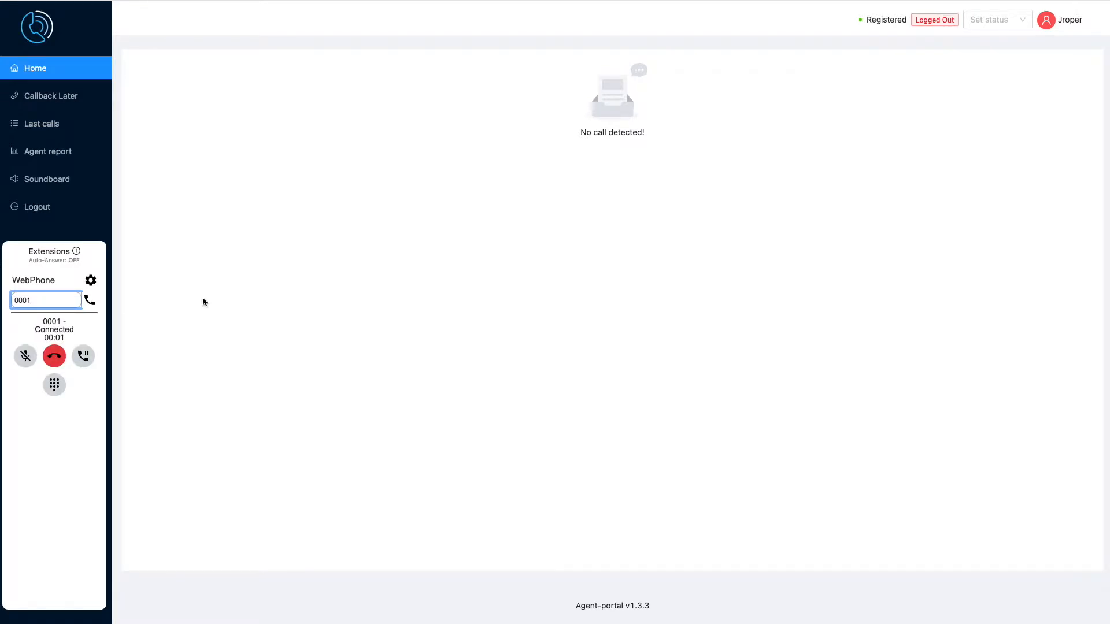
pyautogui.moveTo(147, 317)
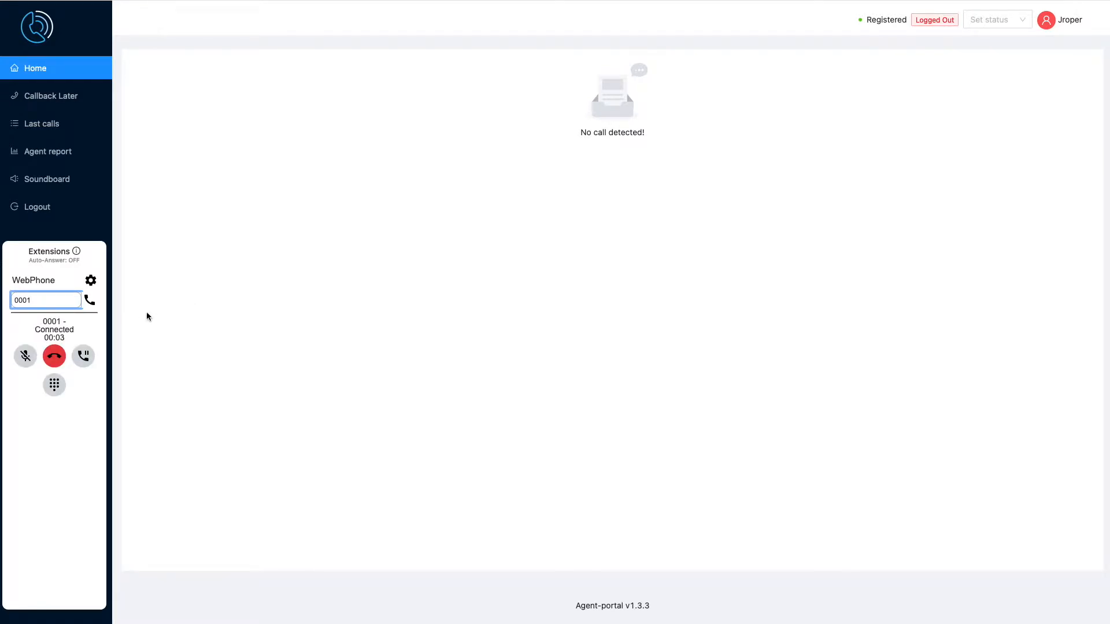
pyautogui.click(54, 357)
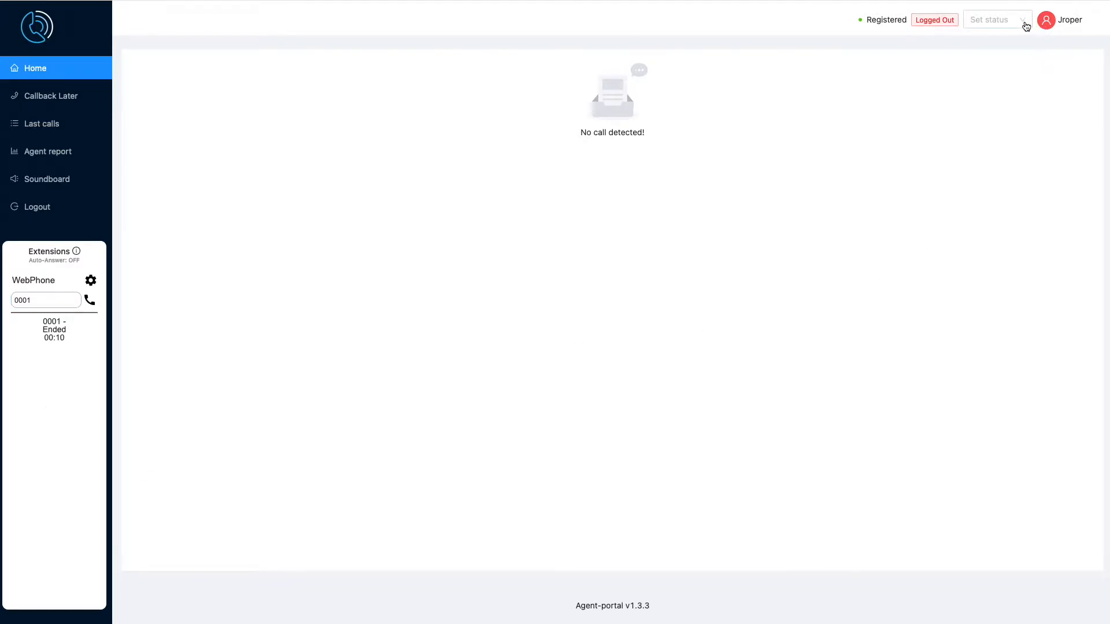
# Step: Set the agent status to Available
pyautogui.click(995, 20)
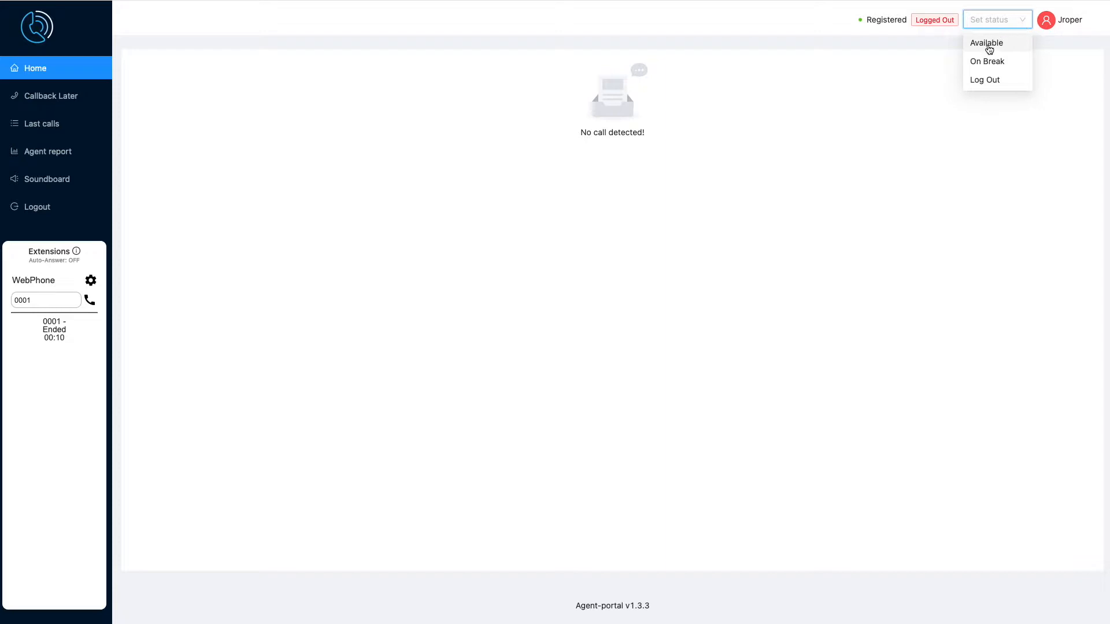
pyautogui.click(985, 43)
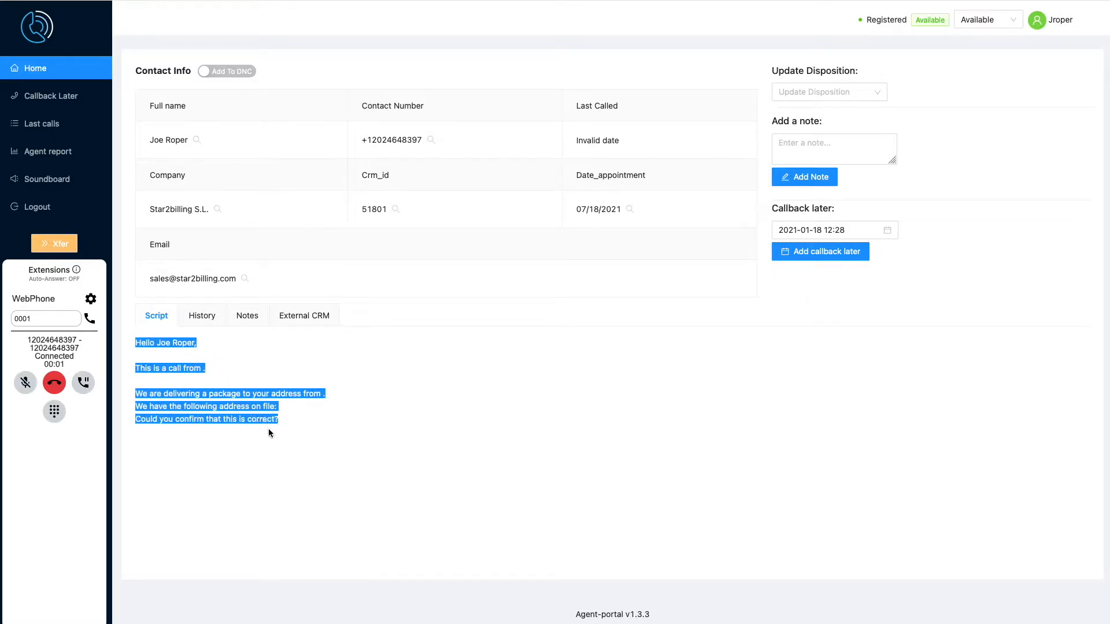
pyautogui.moveTo(206, 331)
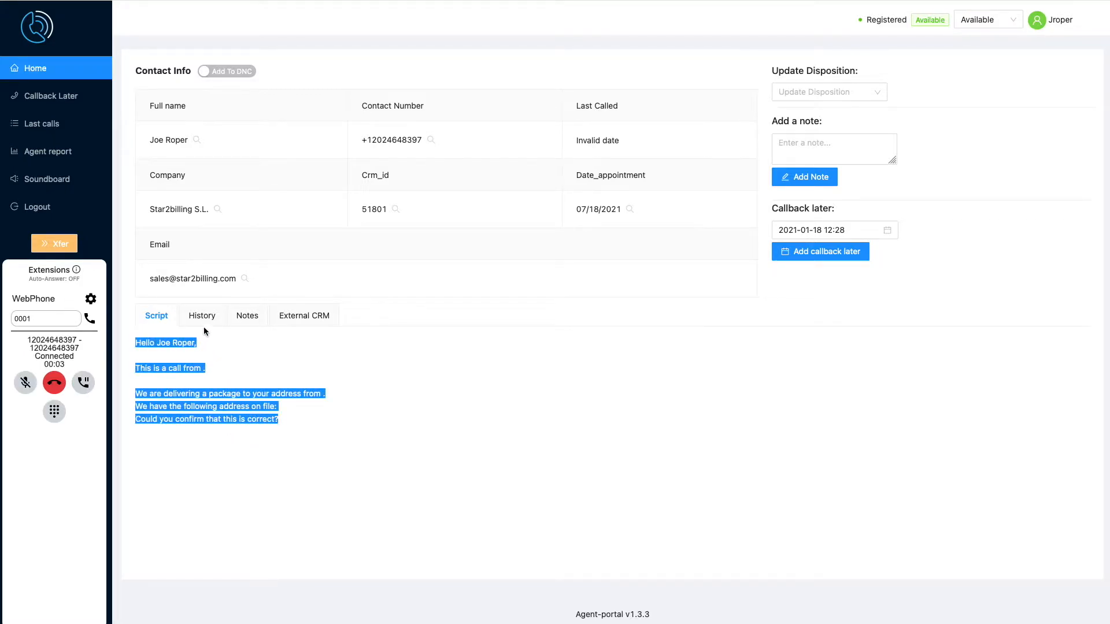
# Step: Review the caller's contact history and saved notes, highlighting the earliest disposition change
pyautogui.click(201, 315)
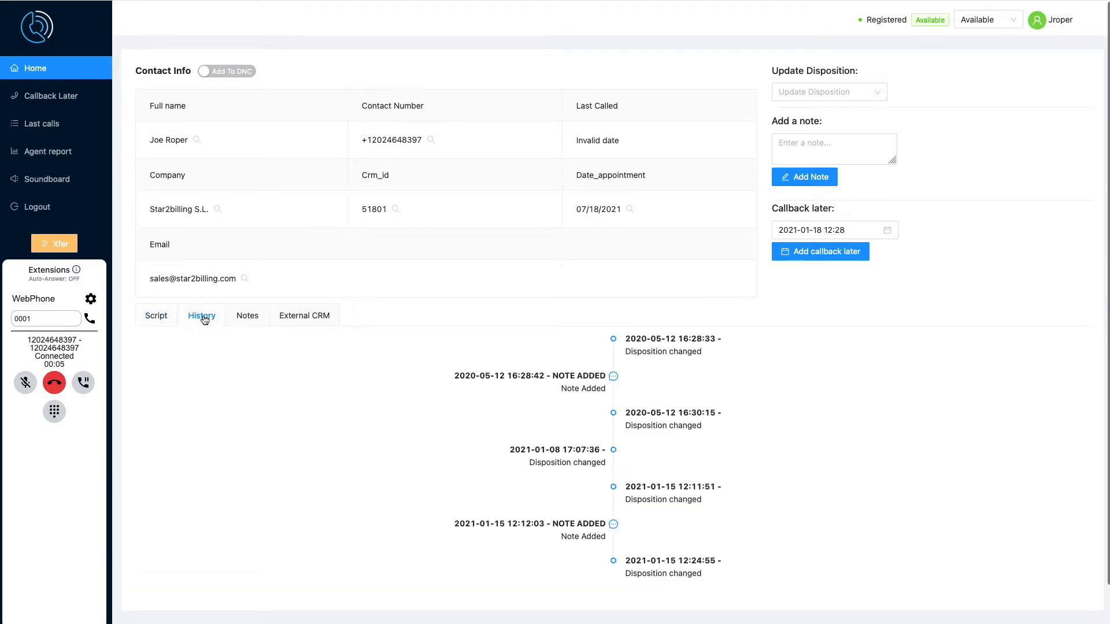
pyautogui.doubleClick(662, 351)
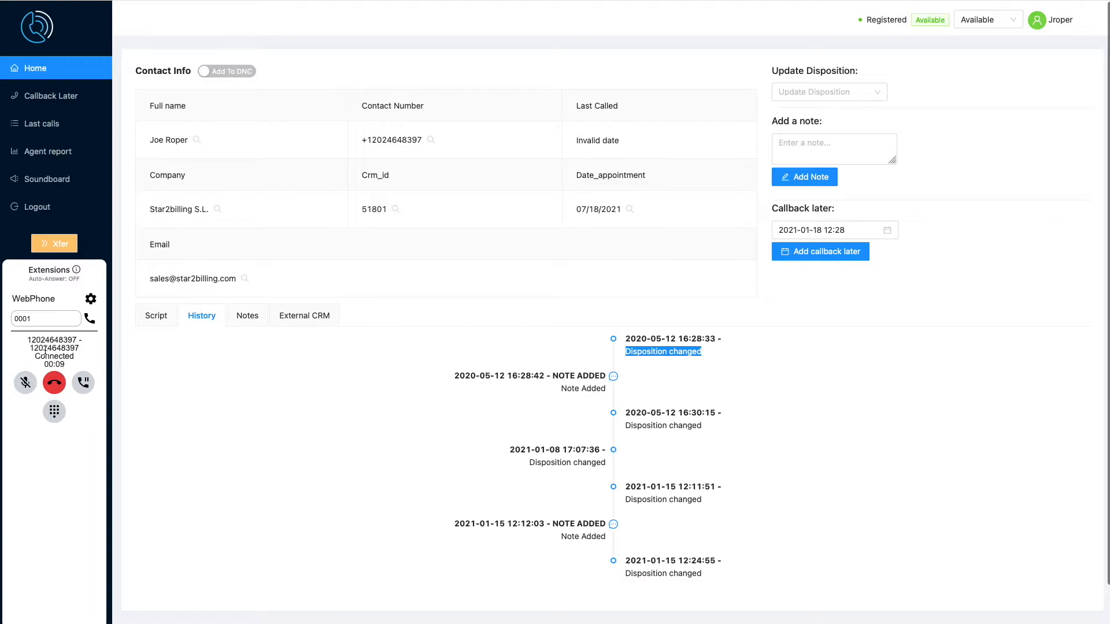
pyautogui.moveTo(3, 386)
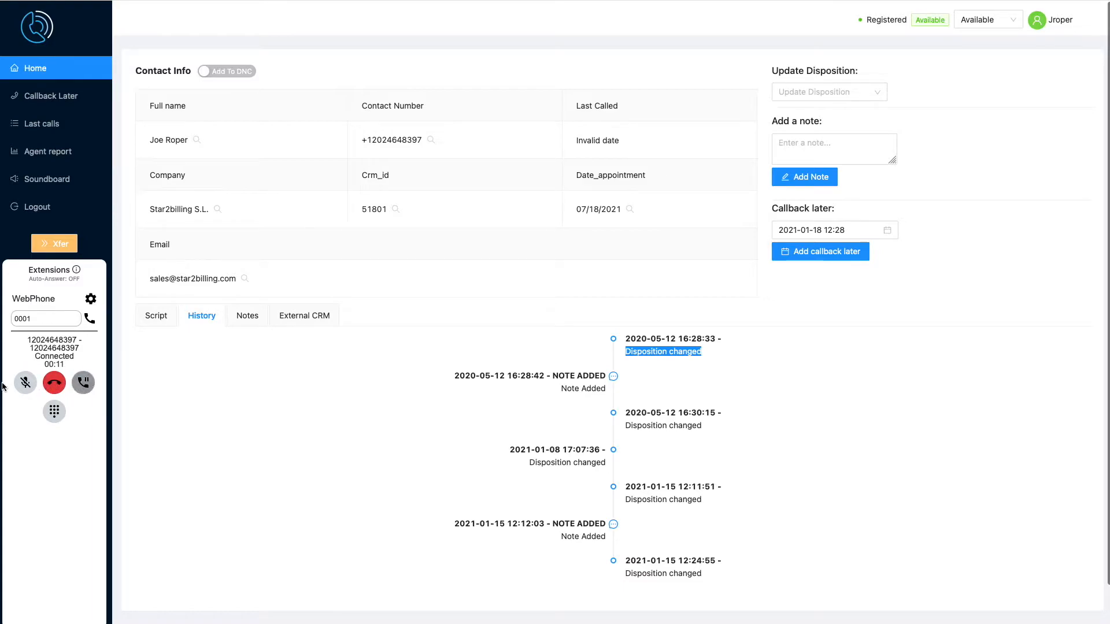
pyautogui.moveTo(280, 357)
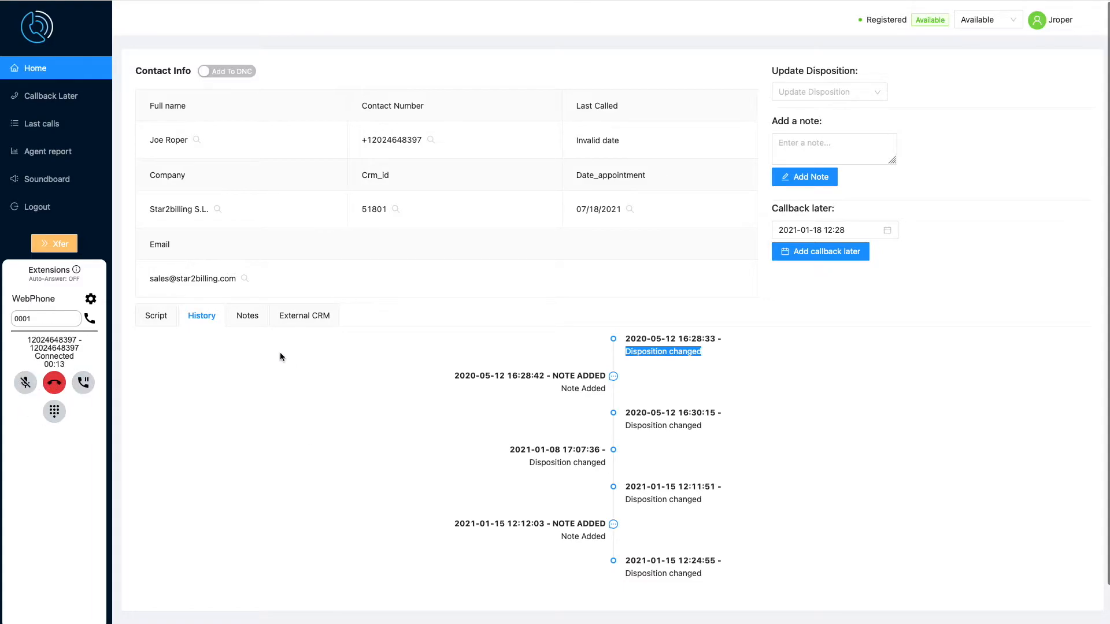
pyautogui.click(247, 314)
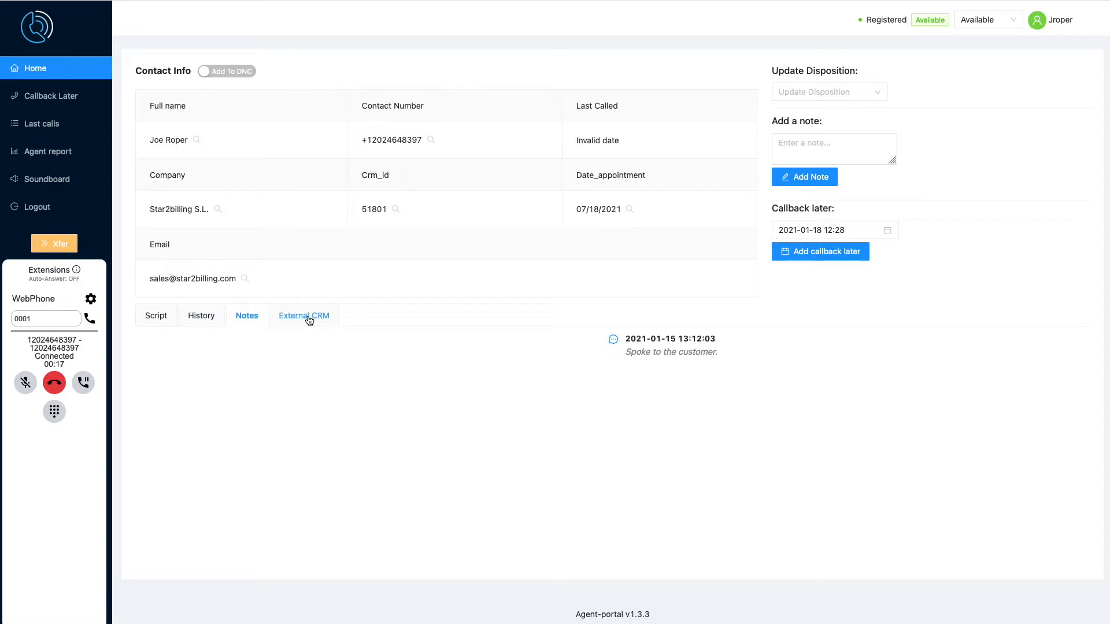
# Step: Load the caller's record from the External CRM and show the Update Disposition choices
pyautogui.click(303, 315)
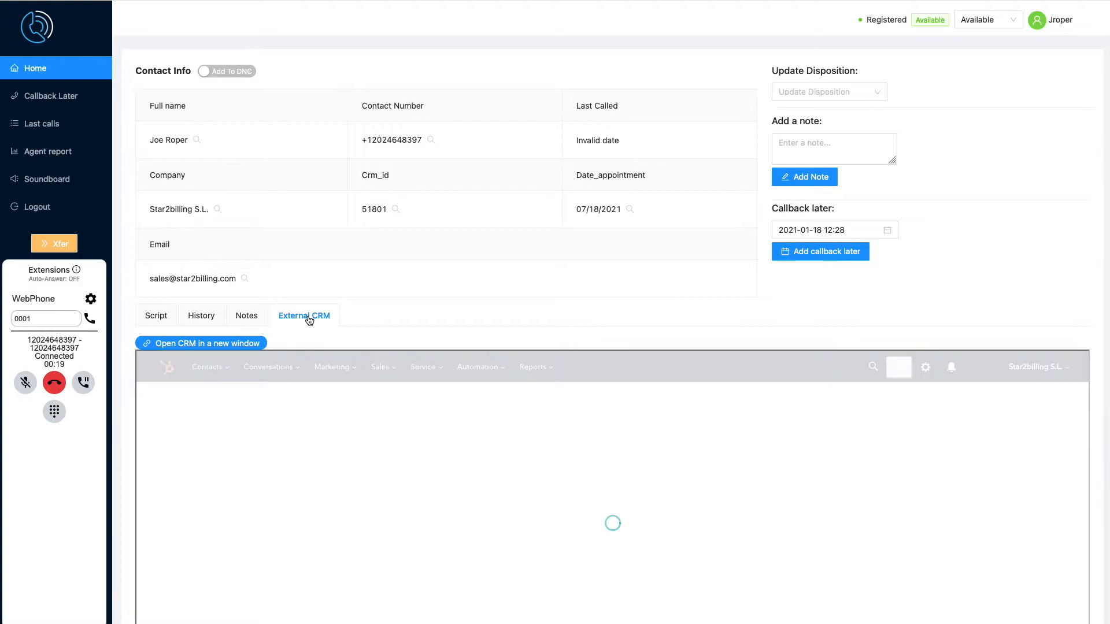
pyautogui.click(304, 315)
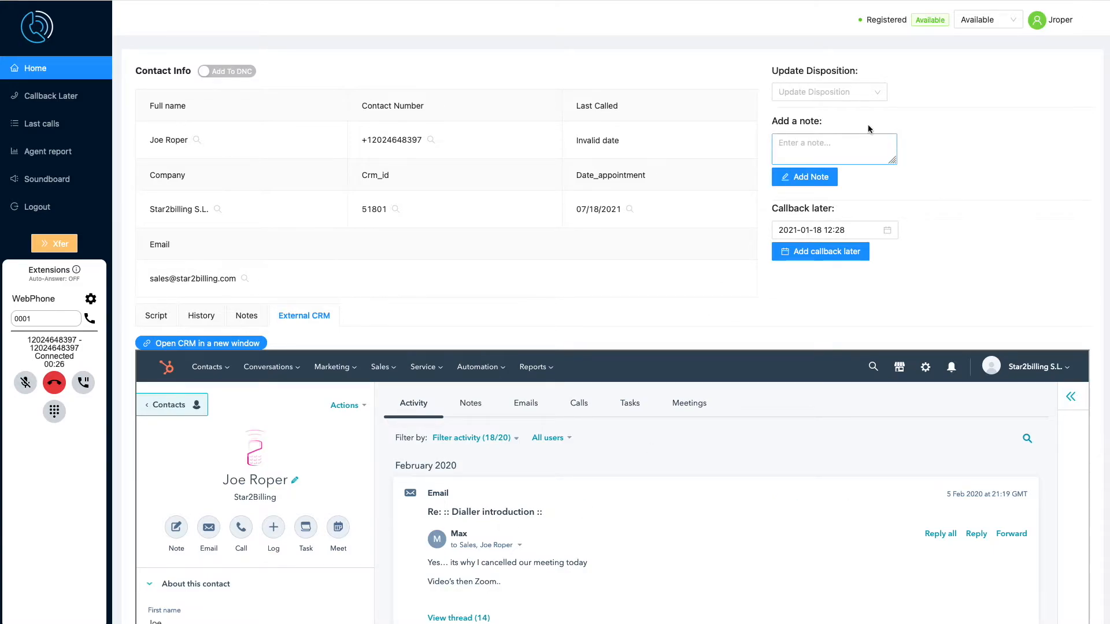
pyautogui.click(828, 92)
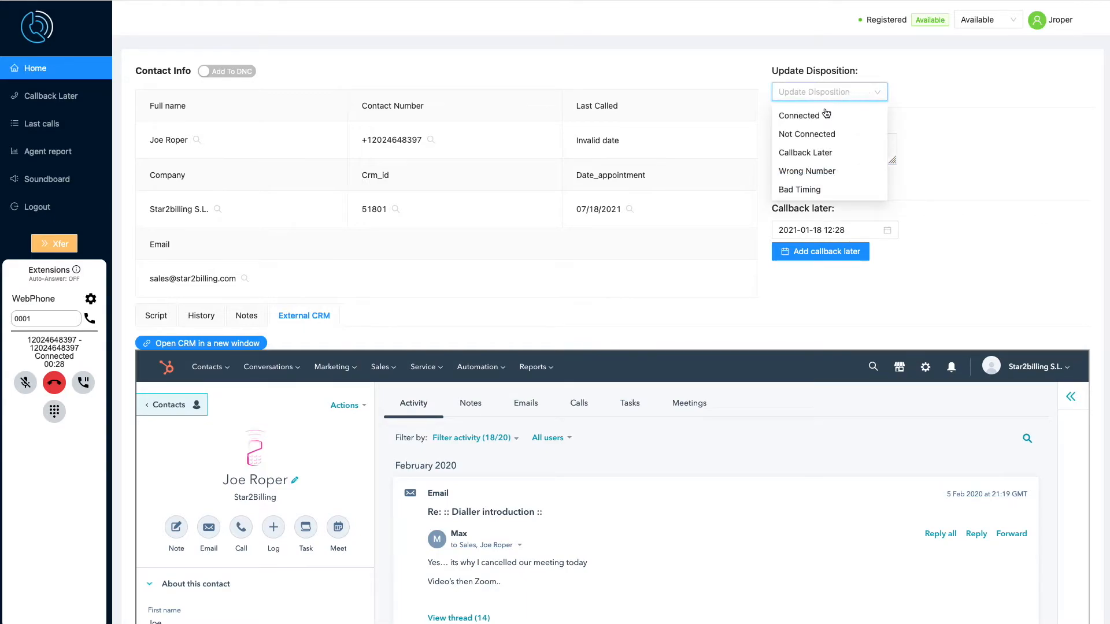
# Step: Mark the call as Connected and save the note 'Callback on Monday'
pyautogui.click(800, 115)
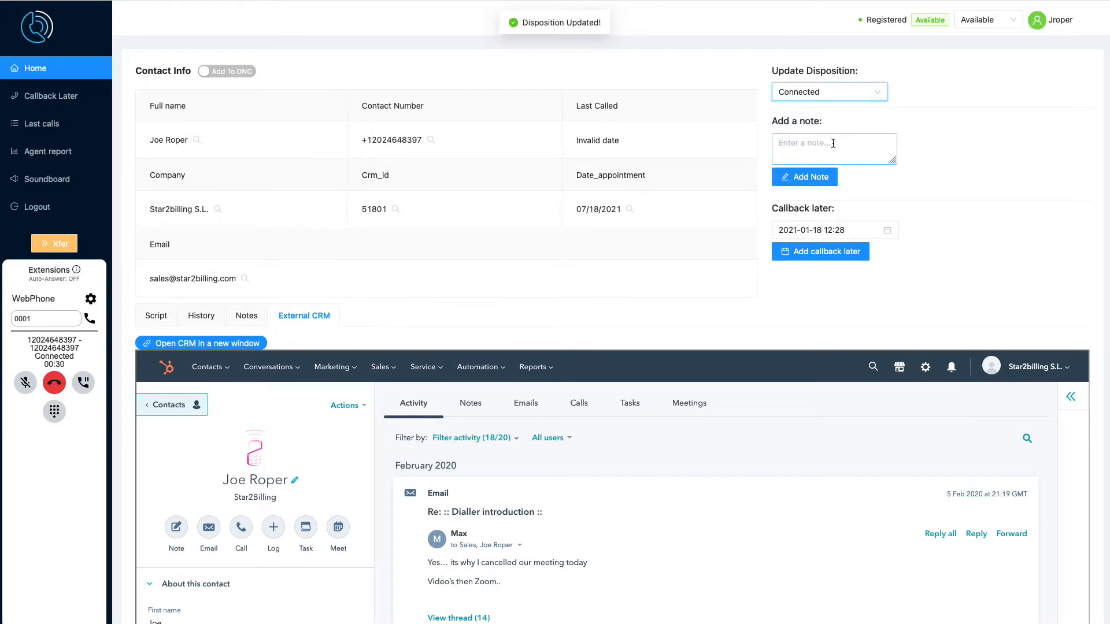
pyautogui.click(834, 150)
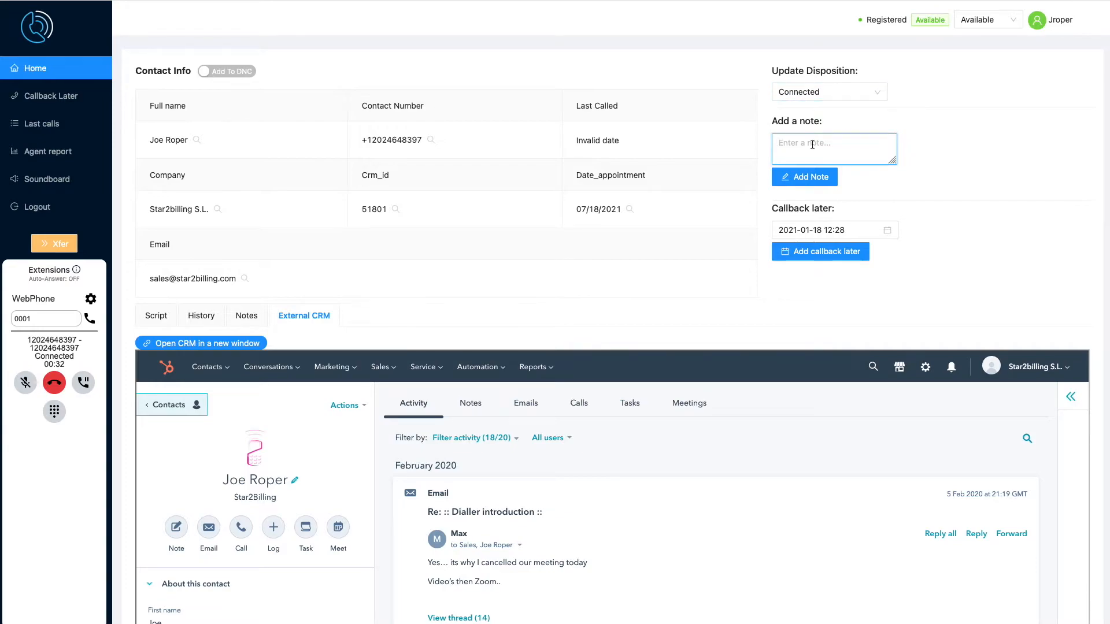
pyautogui.write('Callback on M')
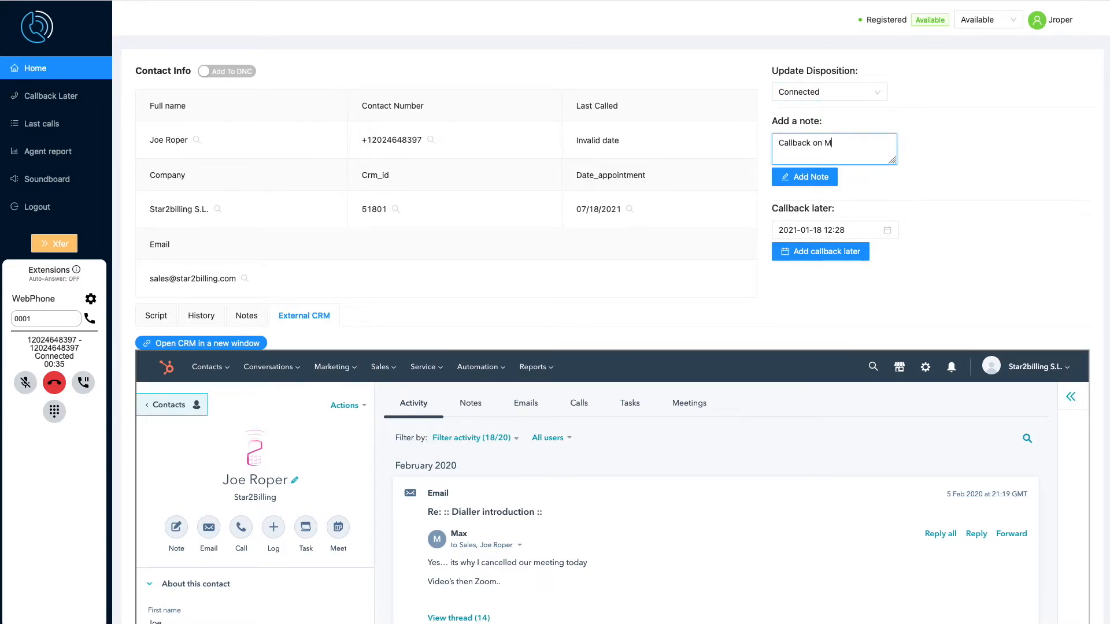
pyautogui.write('onday')
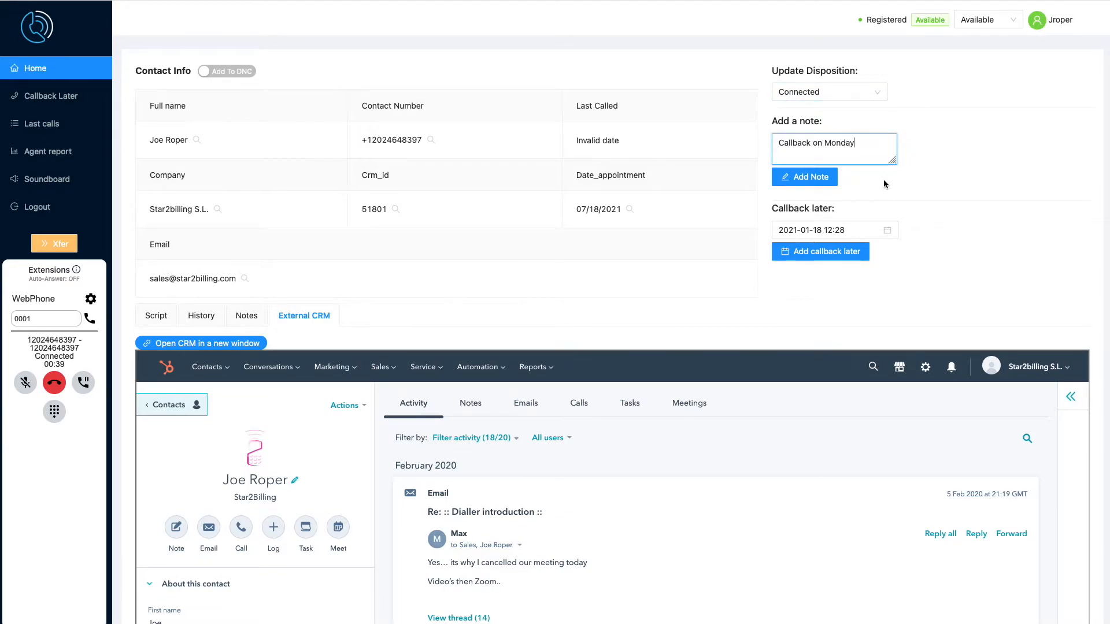
pyautogui.click(804, 176)
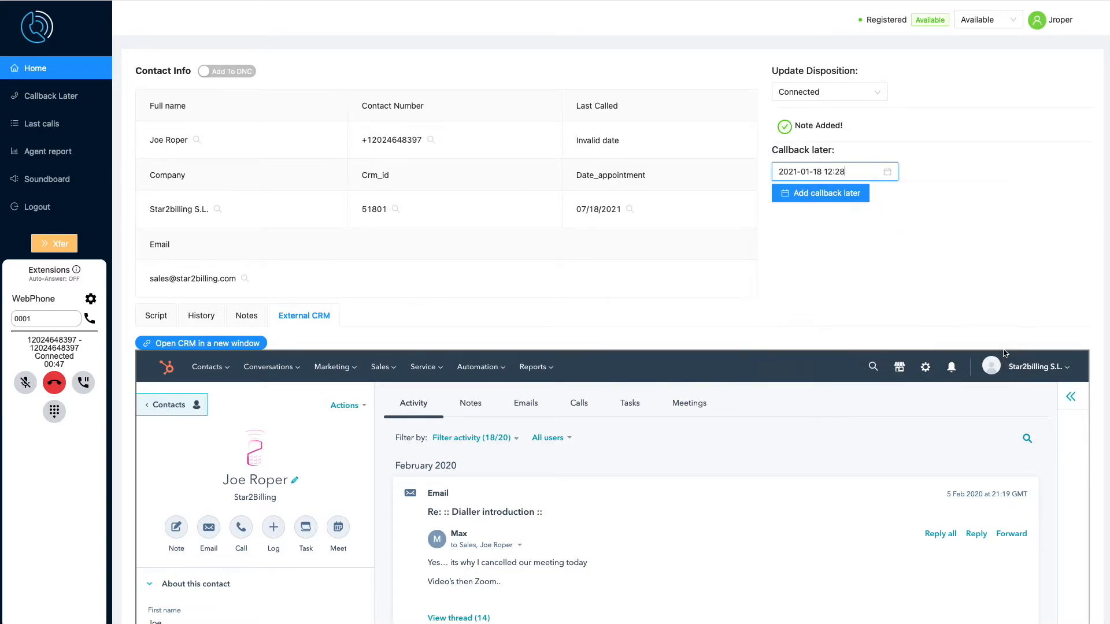
pyautogui.click(820, 193)
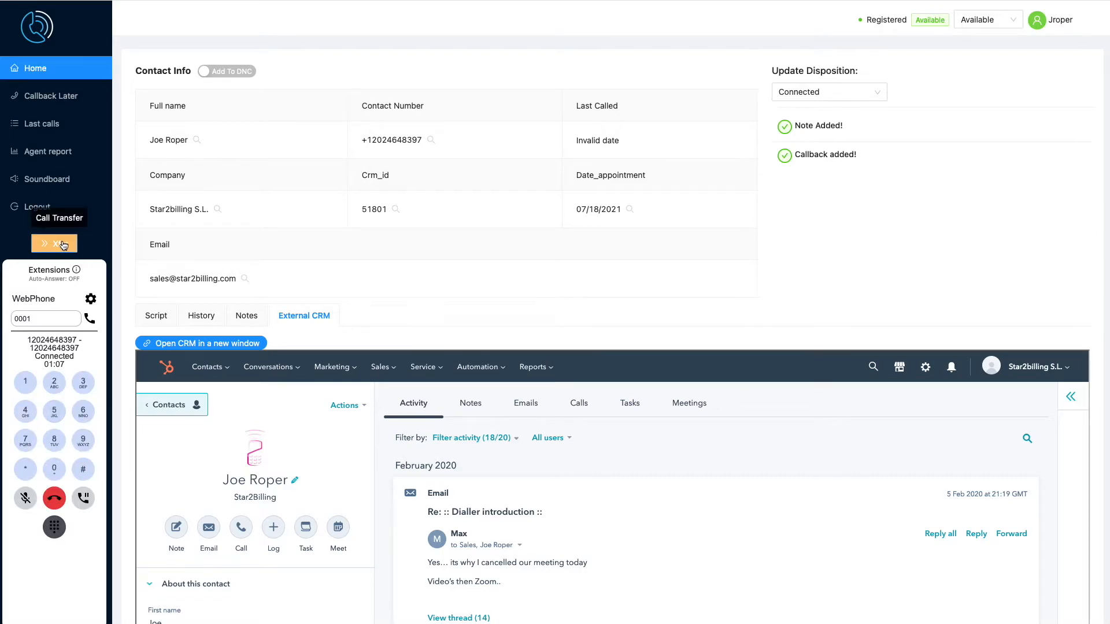
# Step: Review the Xfer panel with a 3Way transfer type and its Transfer to targets, then hang up the call
pyautogui.click(54, 243)
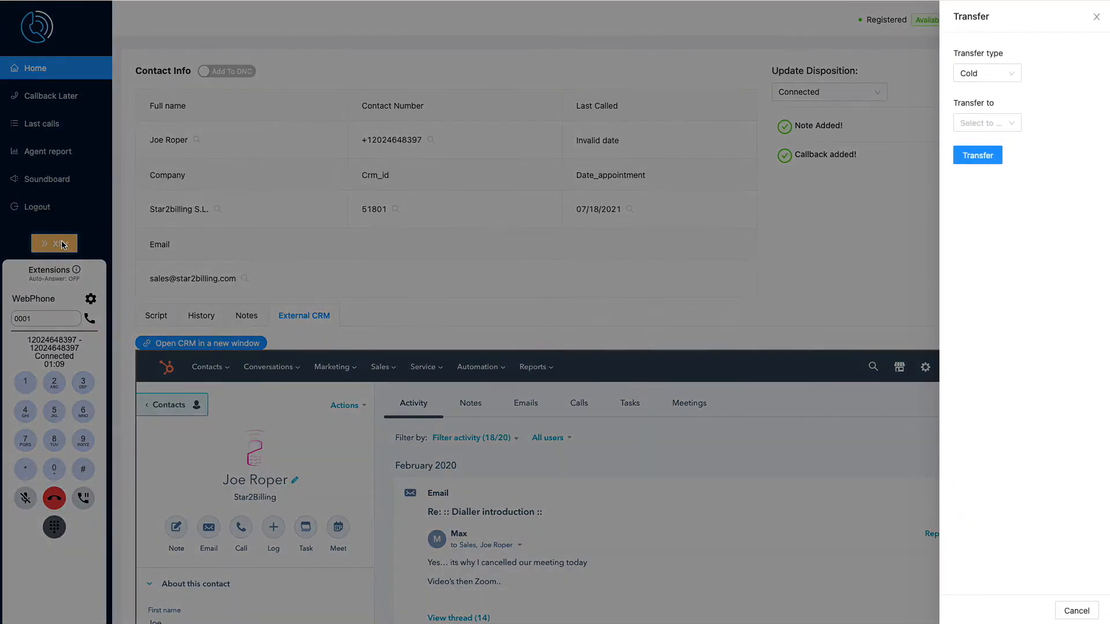
pyautogui.click(986, 71)
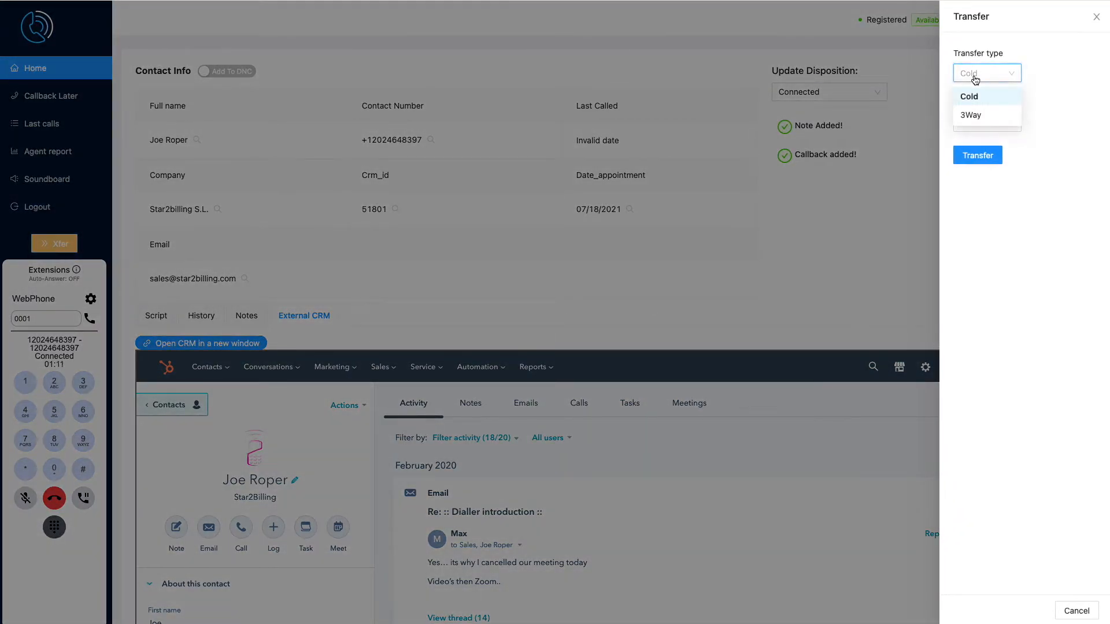
pyautogui.click(972, 115)
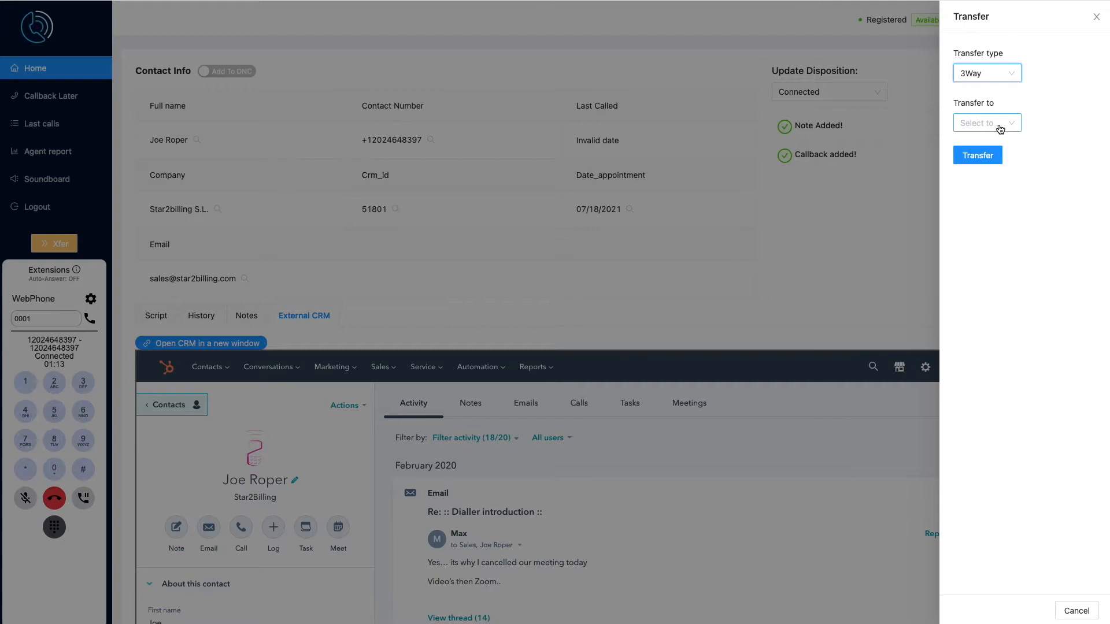
pyautogui.click(986, 123)
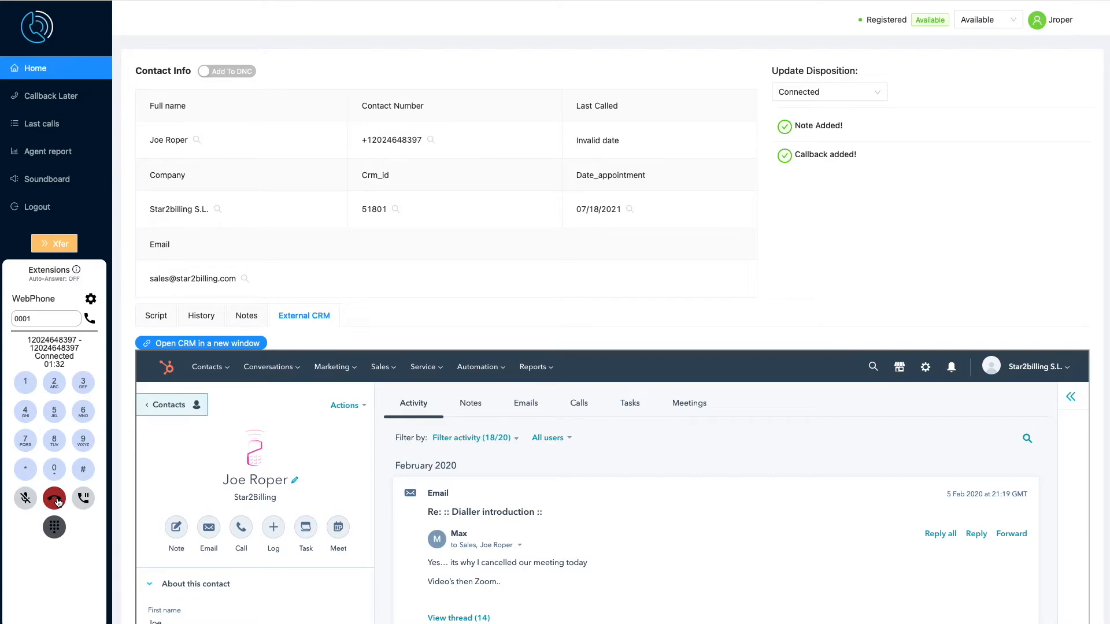
pyautogui.click(54, 498)
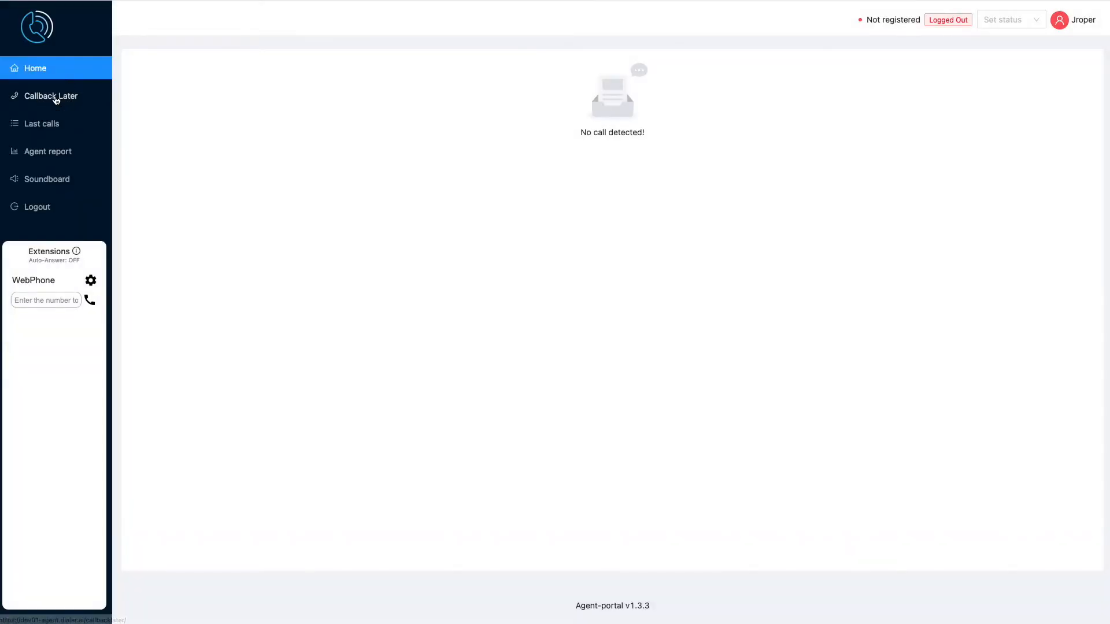
# Step: List scheduled callbacks filtered to the 01-15–01-18 date range
pyautogui.click(49, 96)
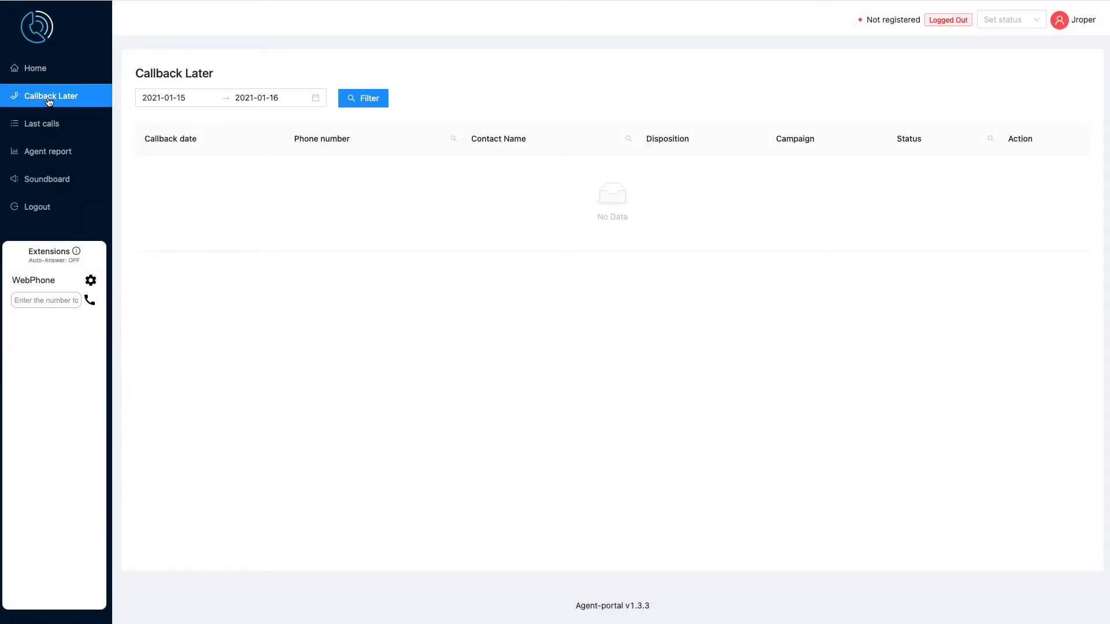
pyautogui.click(283, 97)
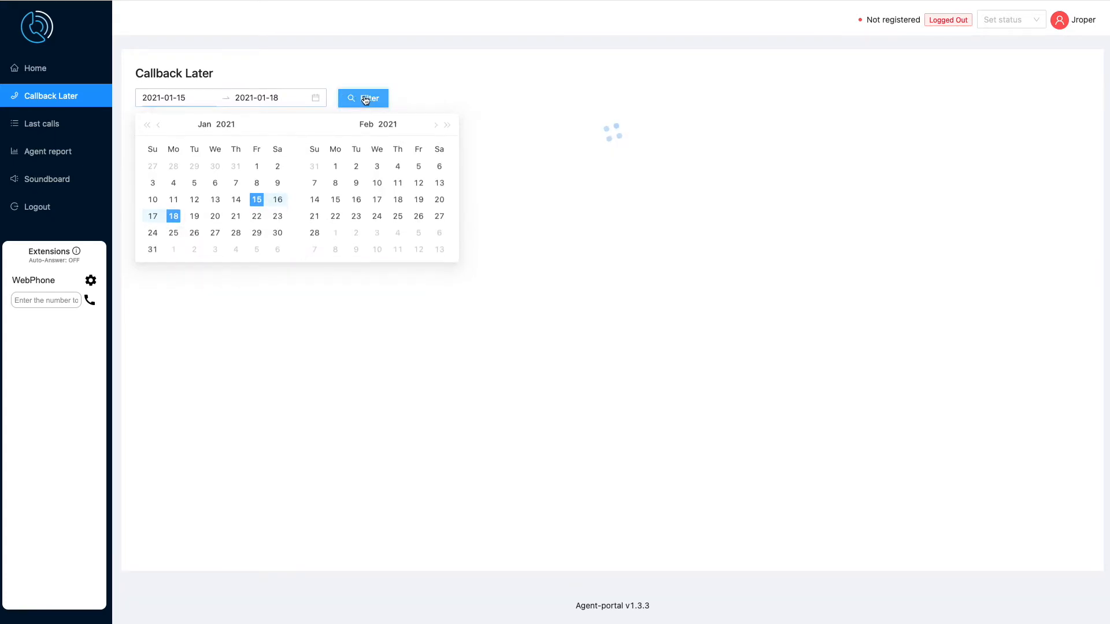
pyautogui.click(363, 97)
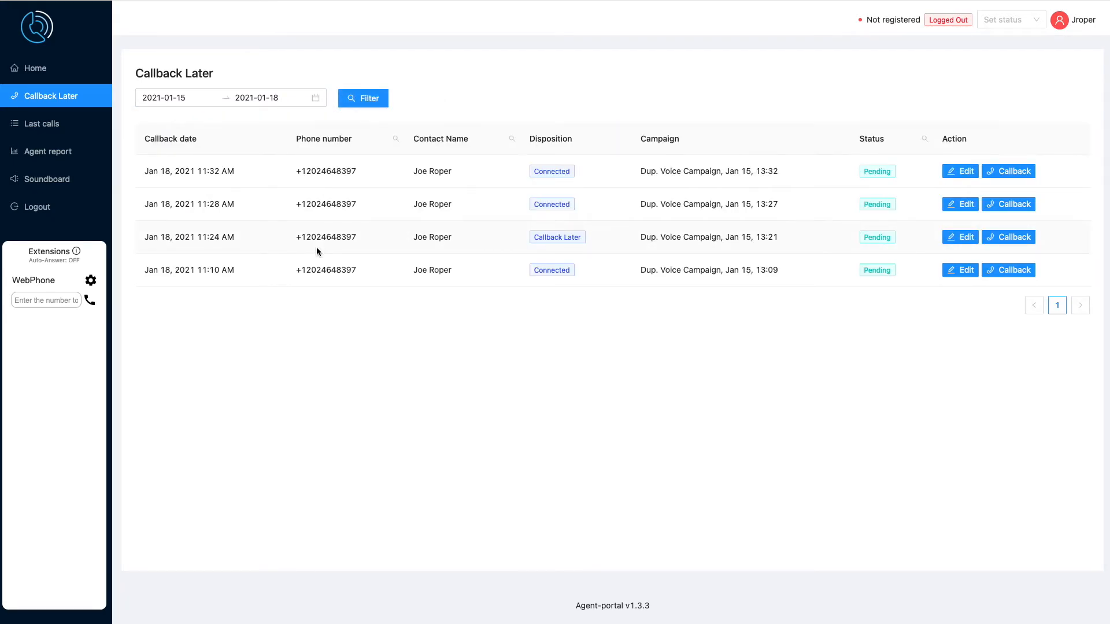
pyautogui.moveTo(1008, 171)
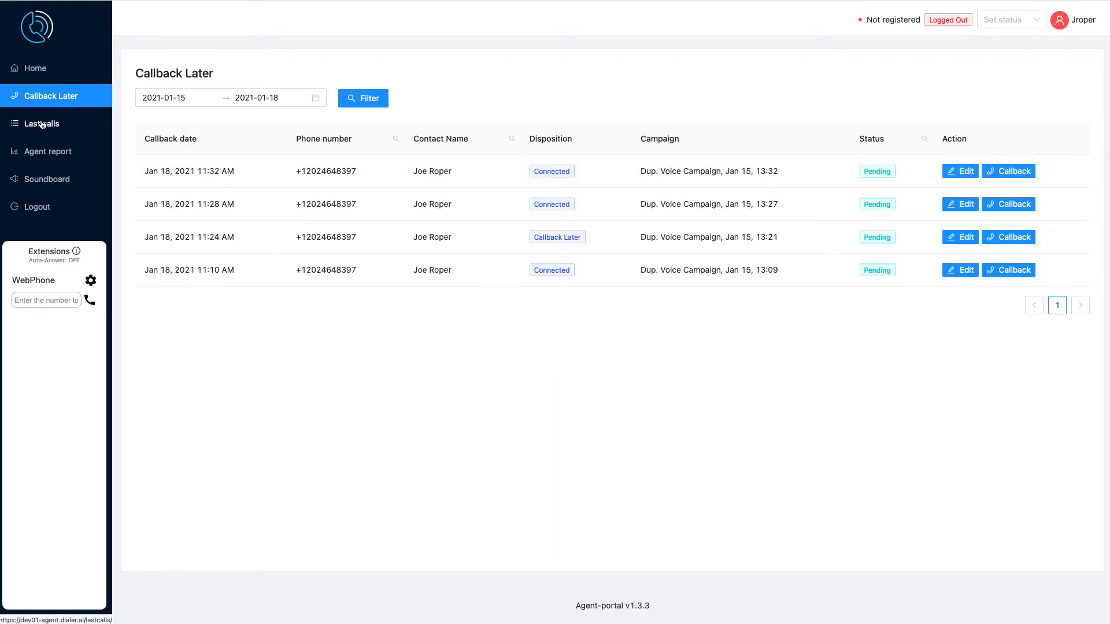
# Step: Review the last calls and the agent report for 2021-01-15 (9 calls, 7 answered, 77%)
pyautogui.click(42, 123)
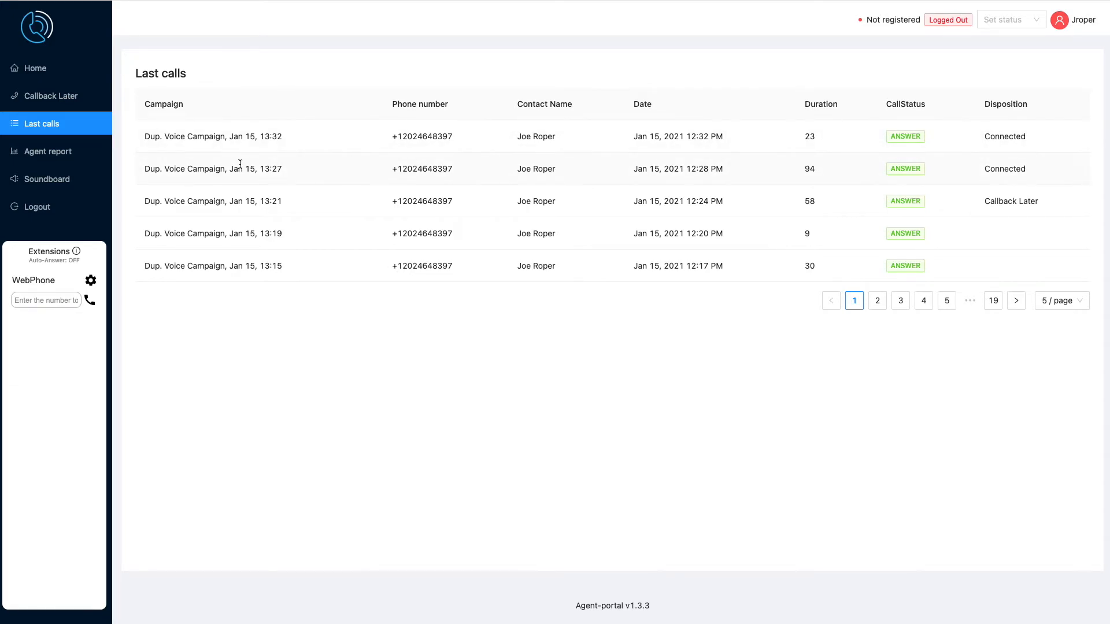
pyautogui.click(49, 151)
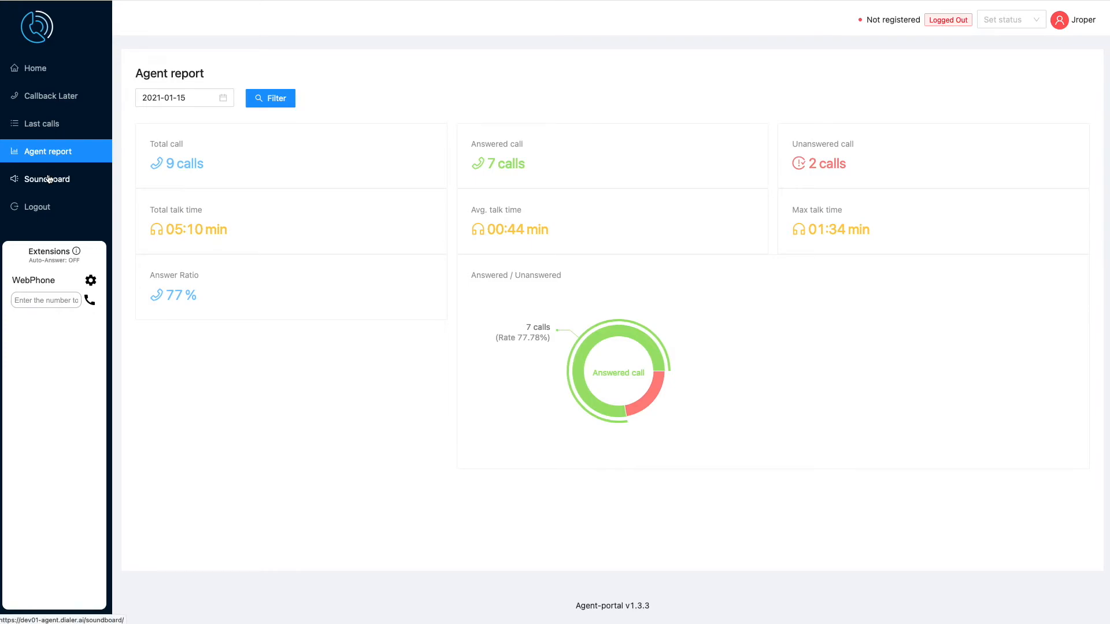
# Step: Show the soundboard of audio clips and set the agent status to Available
pyautogui.click(46, 178)
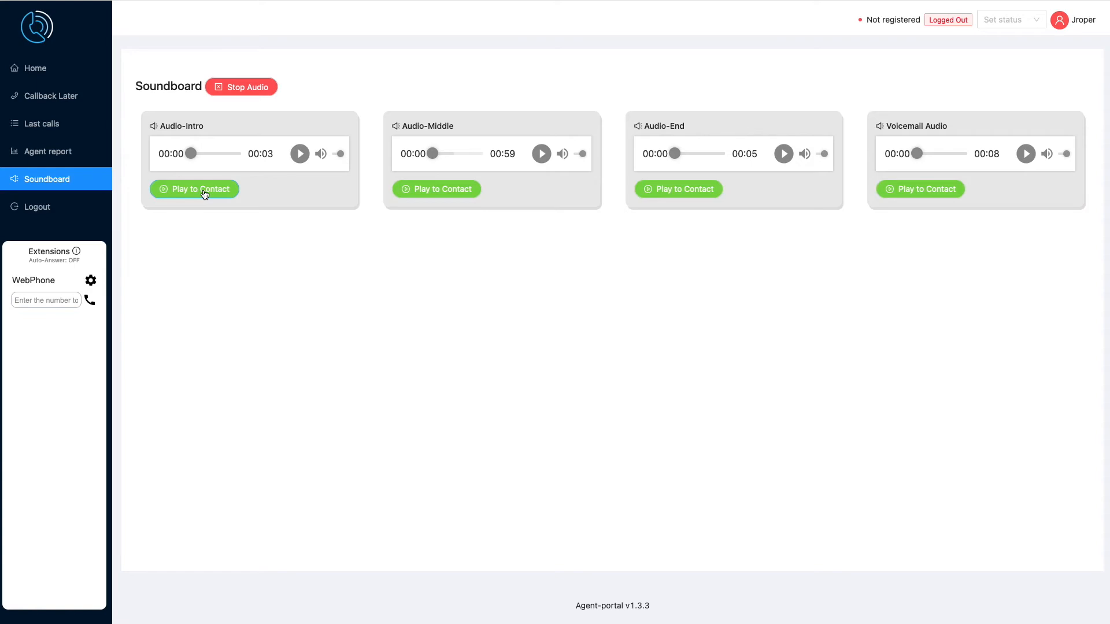
pyautogui.click(1006, 20)
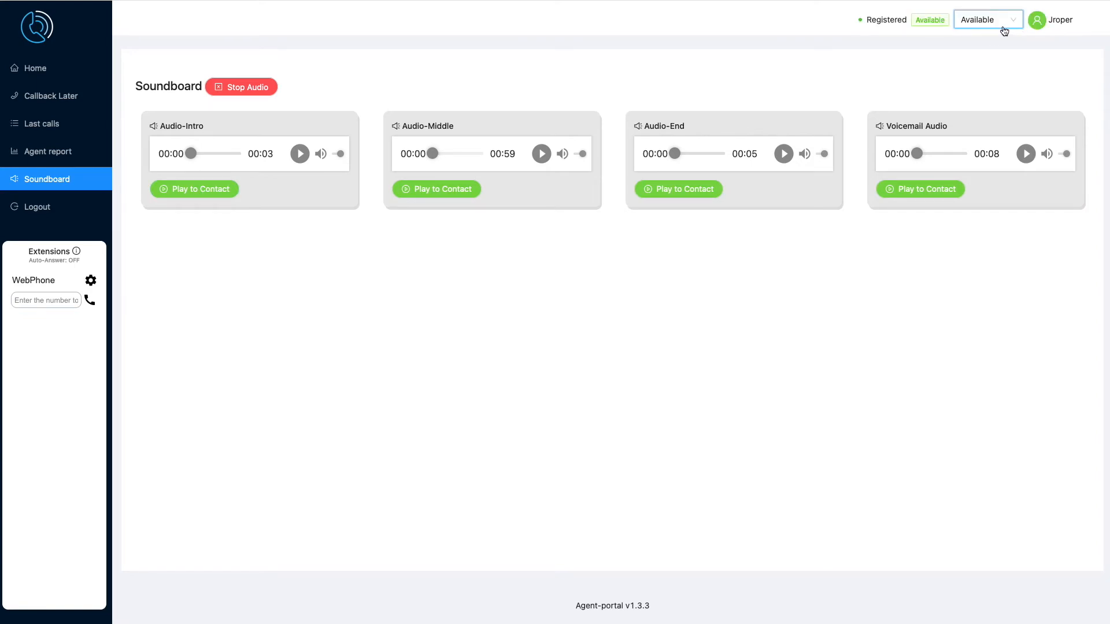
pyautogui.click(45, 301)
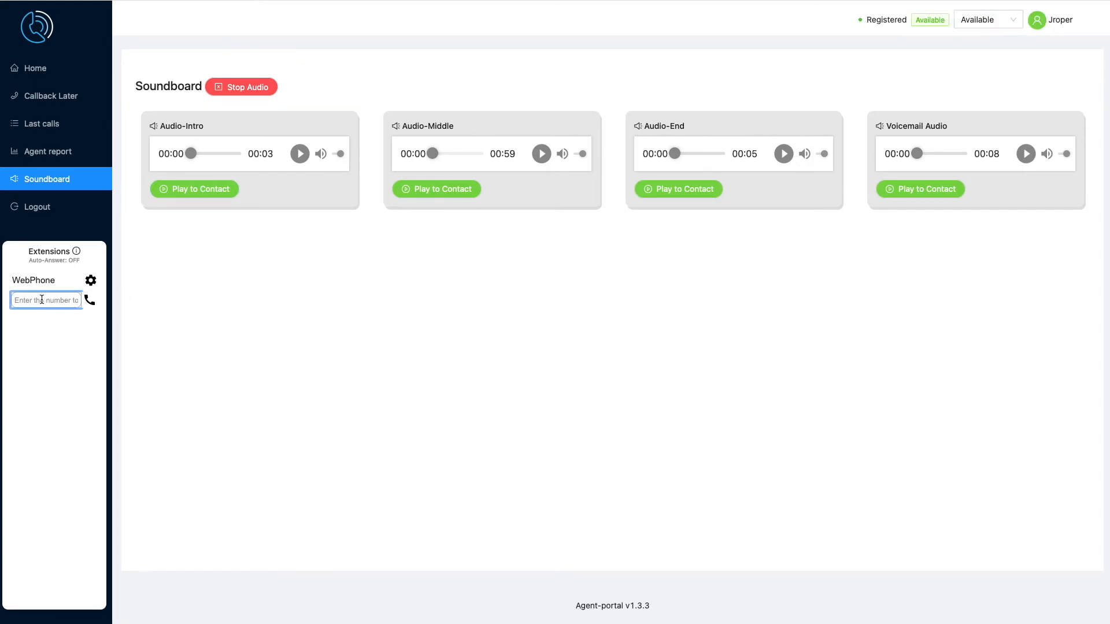
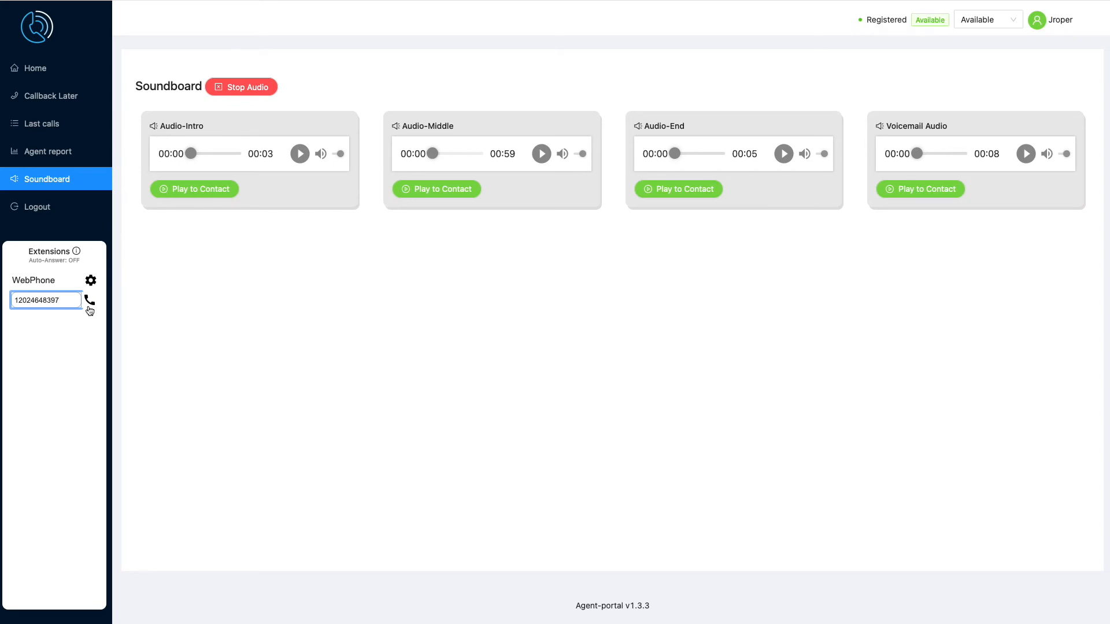
pyautogui.click(89, 300)
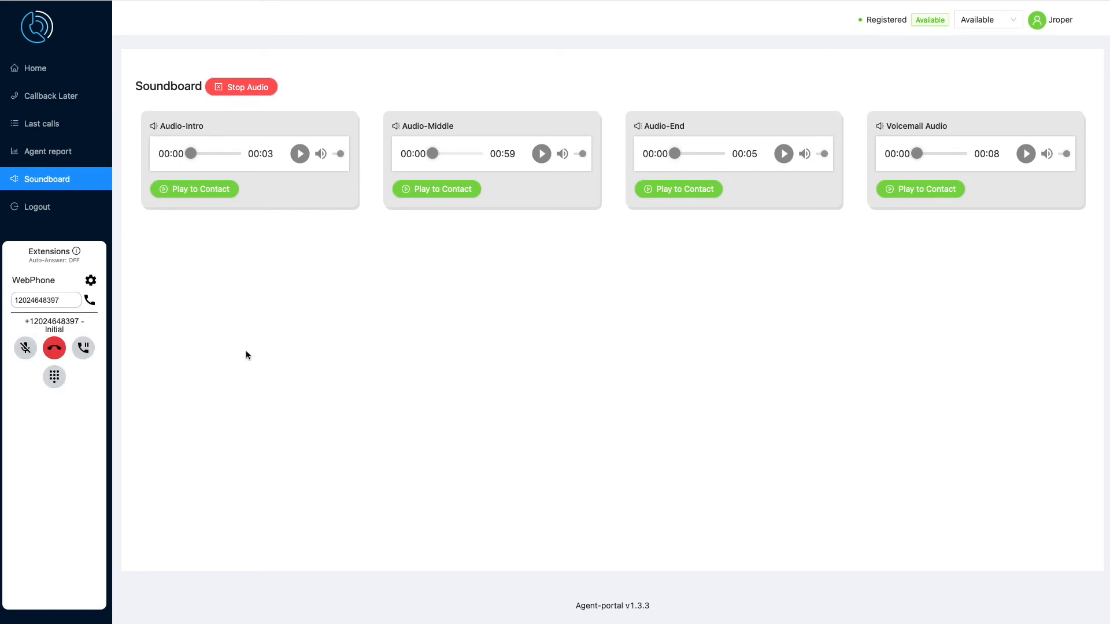
pyautogui.click(89, 301)
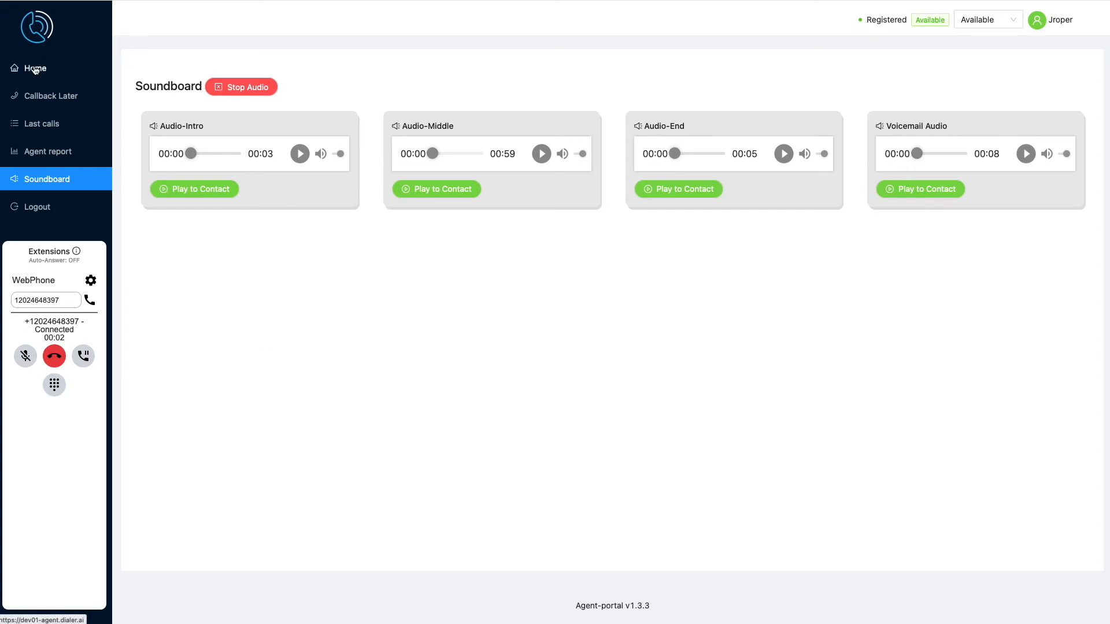
# Step: Return Home to the live call's contact info and script, then follow the documentation link
pyautogui.click(33, 68)
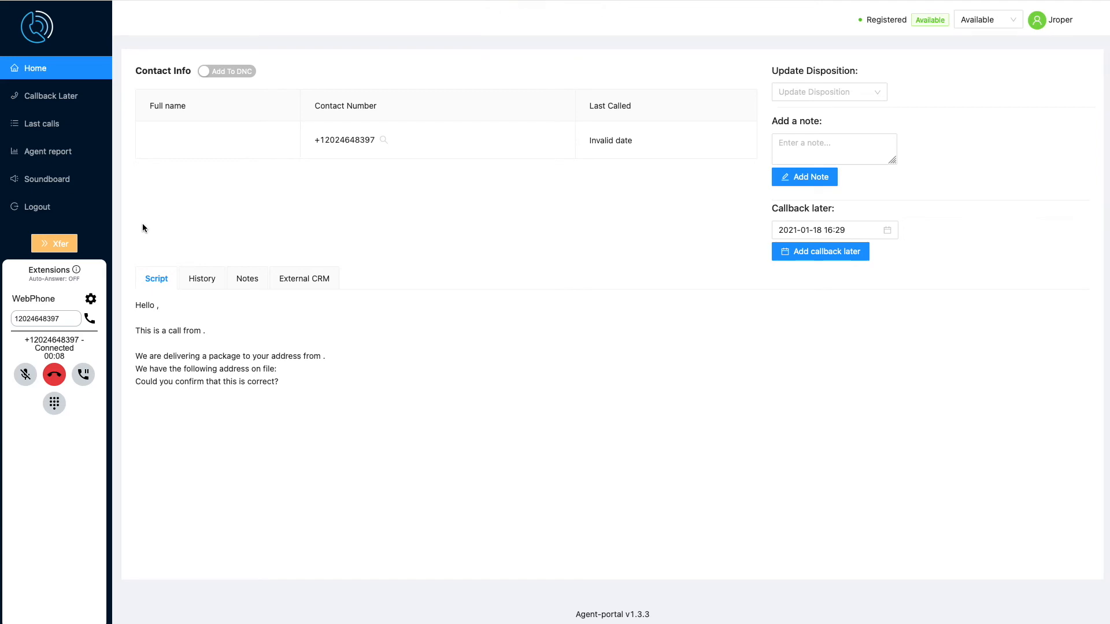
pyautogui.click(54, 374)
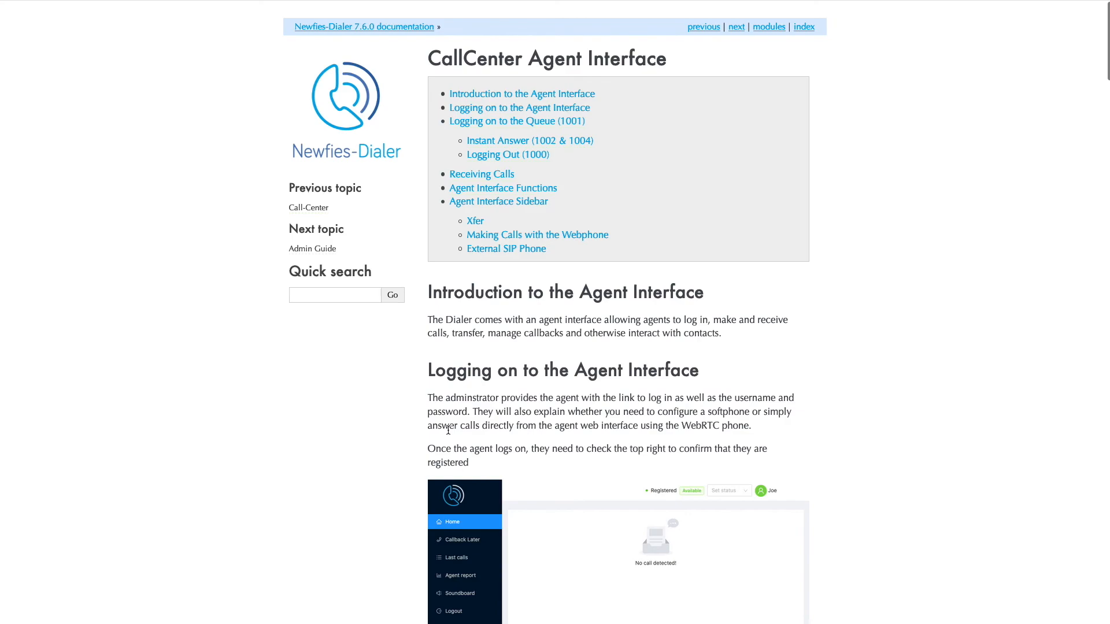
# Step: Scroll the CallCenter Agent Interface guide down to the Logging on to the Queue section
pyautogui.scroll(-3)
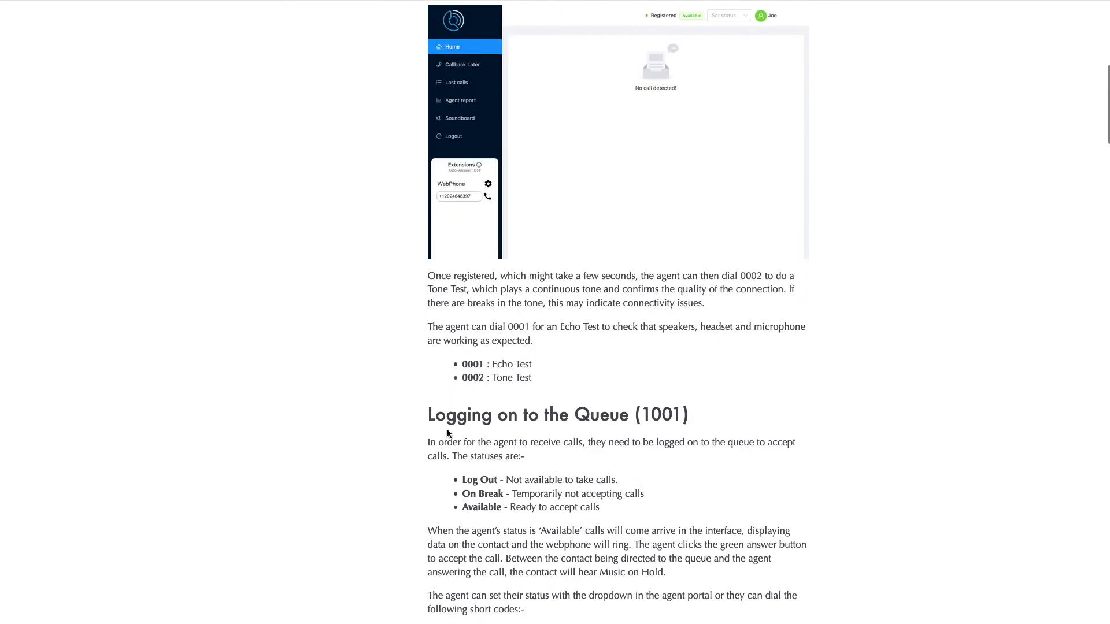